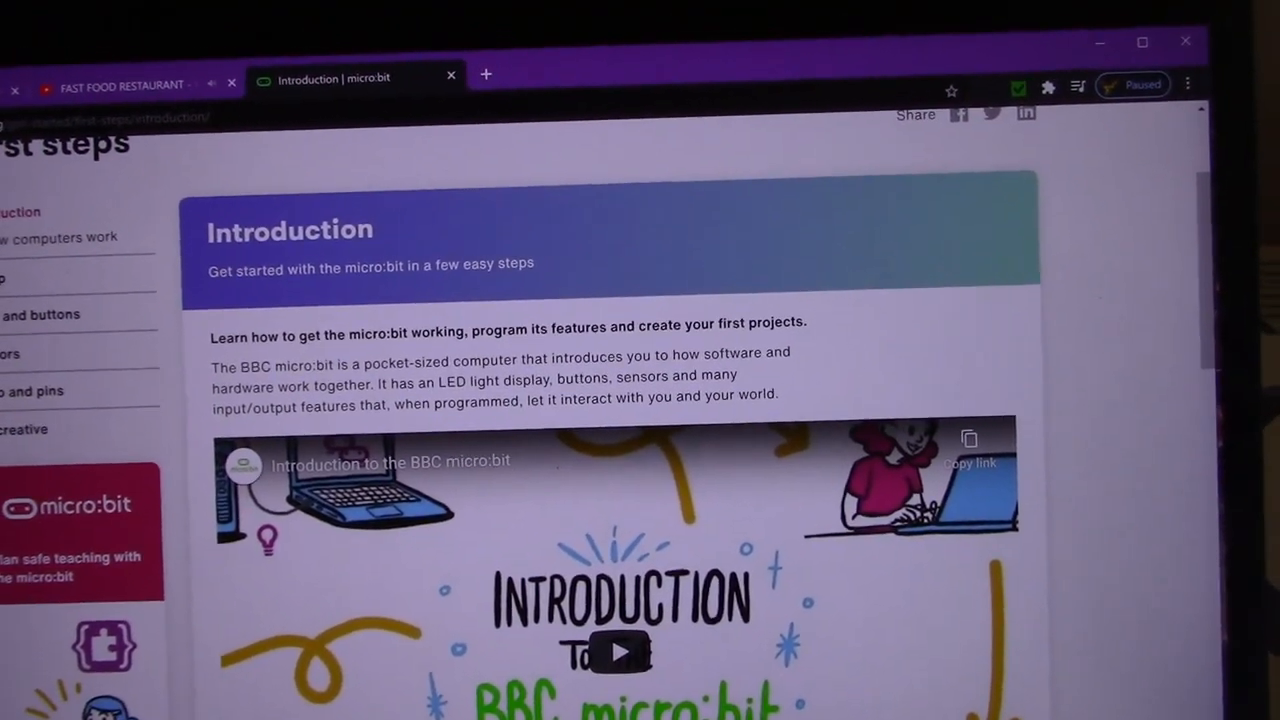
Read through the micro:bit website's Introduction page
scroll("down", 3)
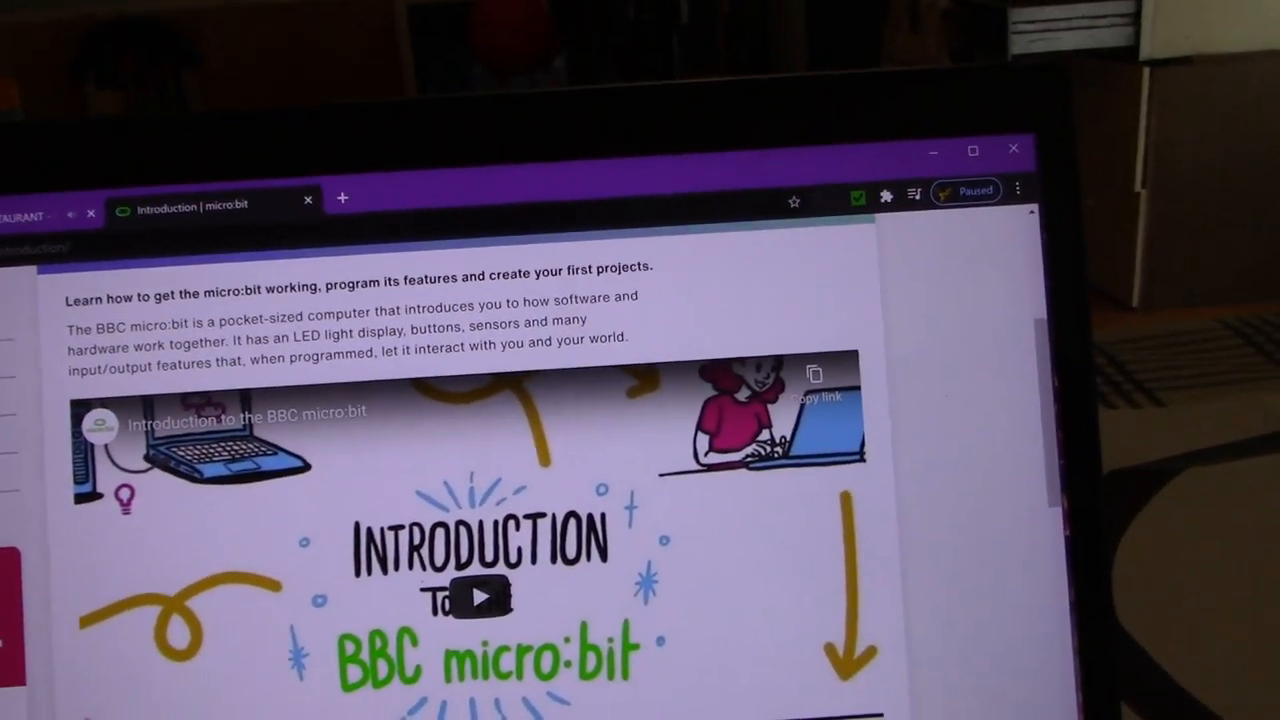
scroll("down", 3)
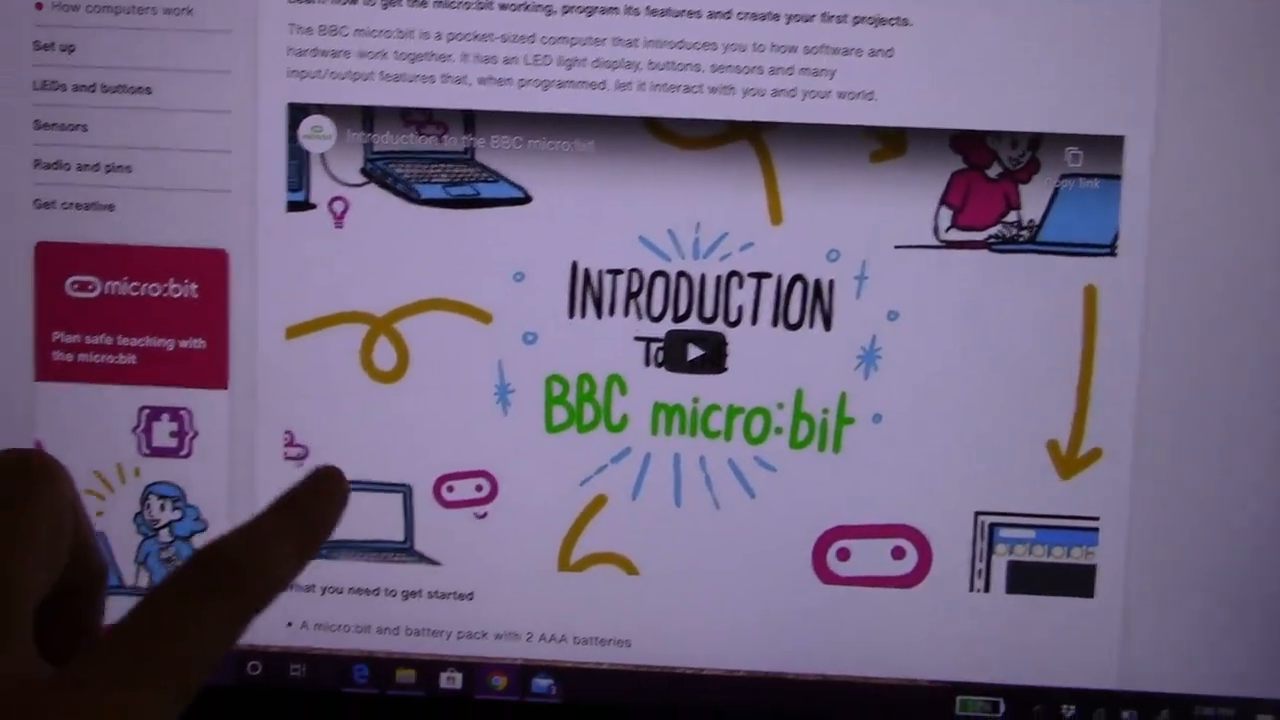
scroll("down", 3)
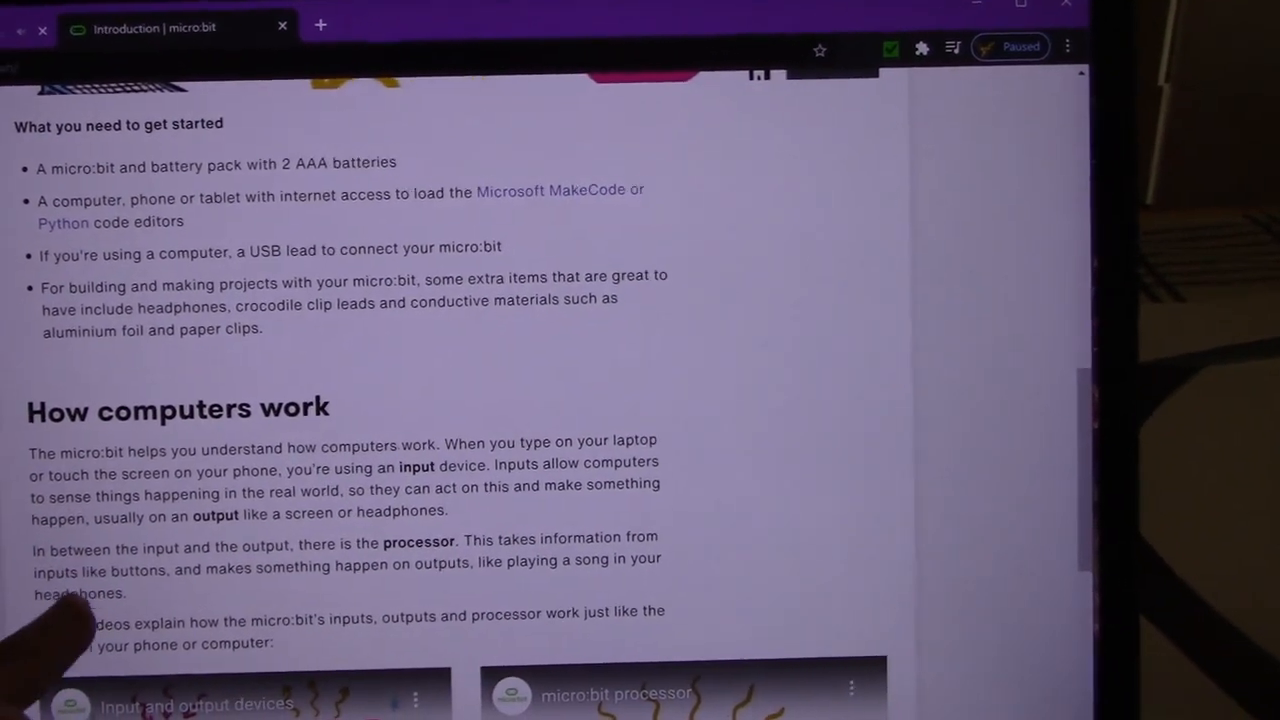
scroll("down", 3)
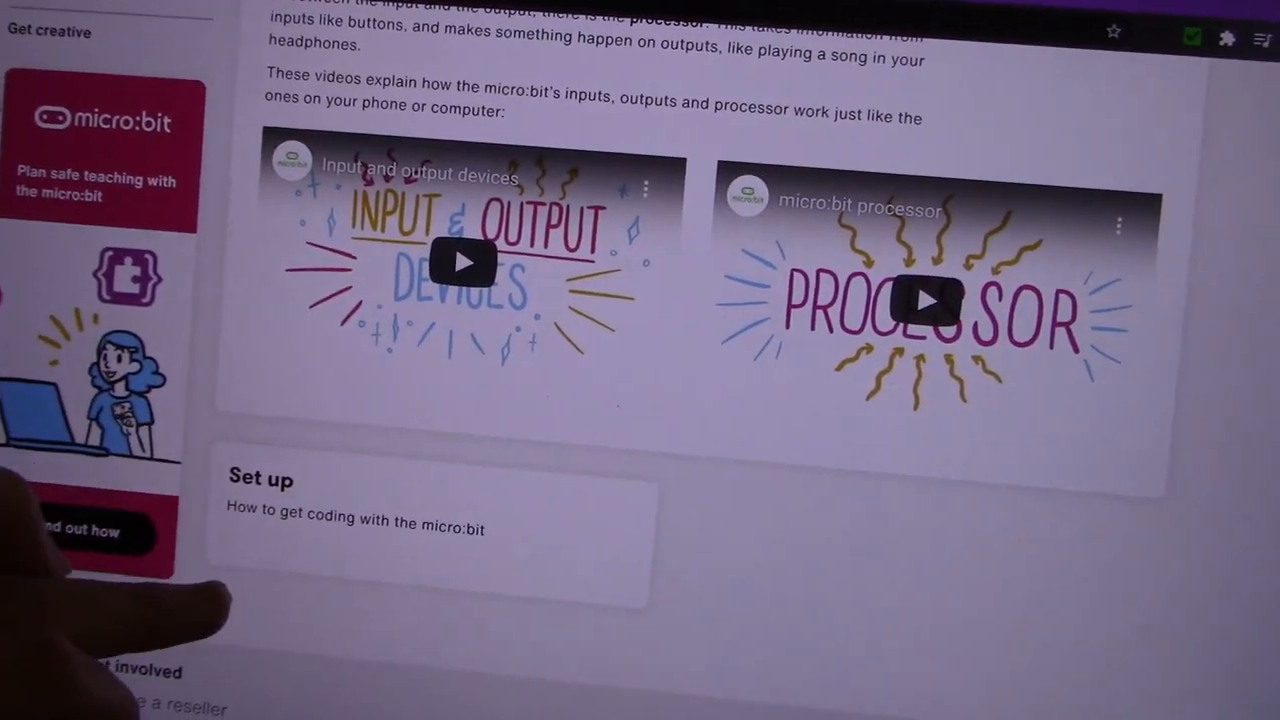
scroll("down", 3)
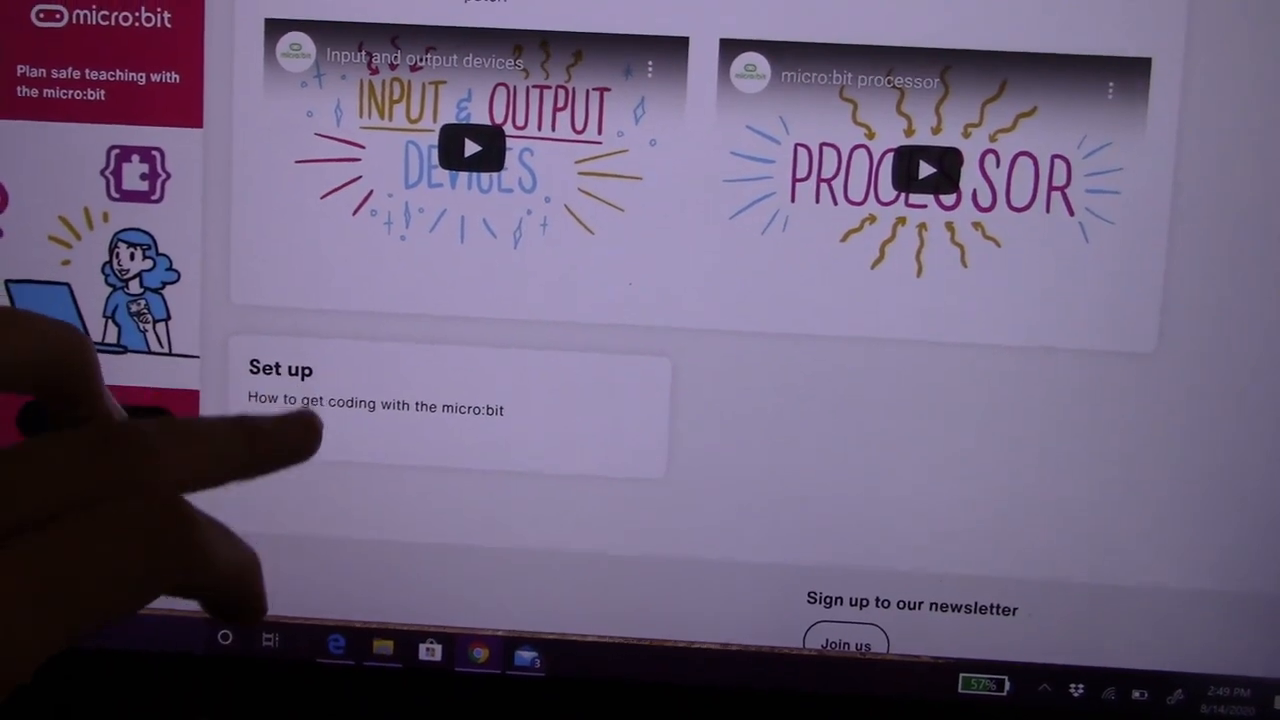
Open the Set up guide page and read through it
left_click(280, 369)
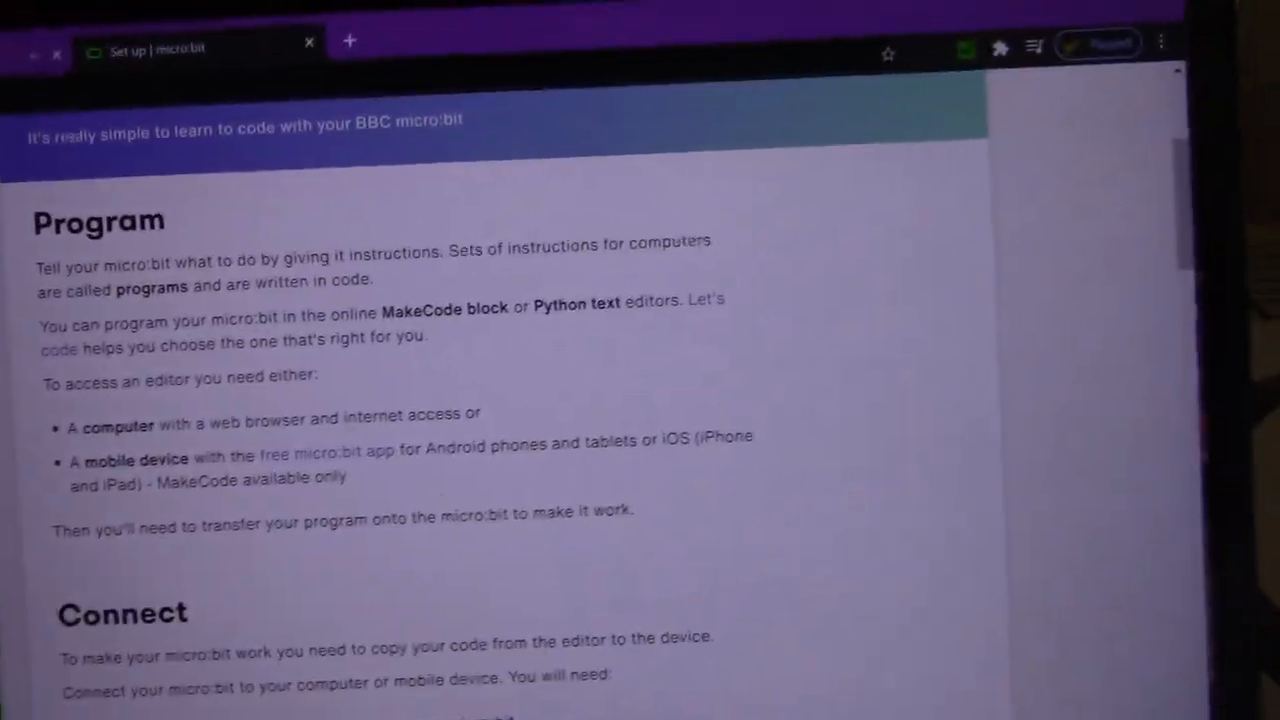
scroll("down", 3)
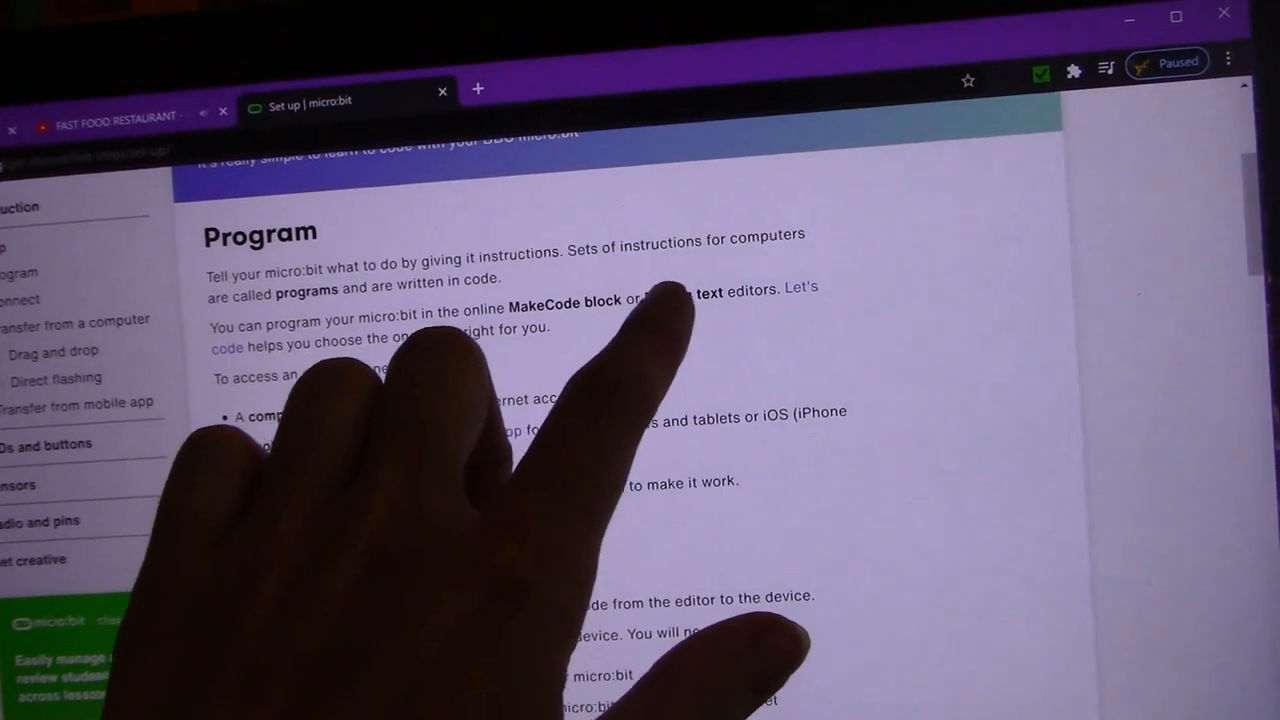
scroll("down", 3)
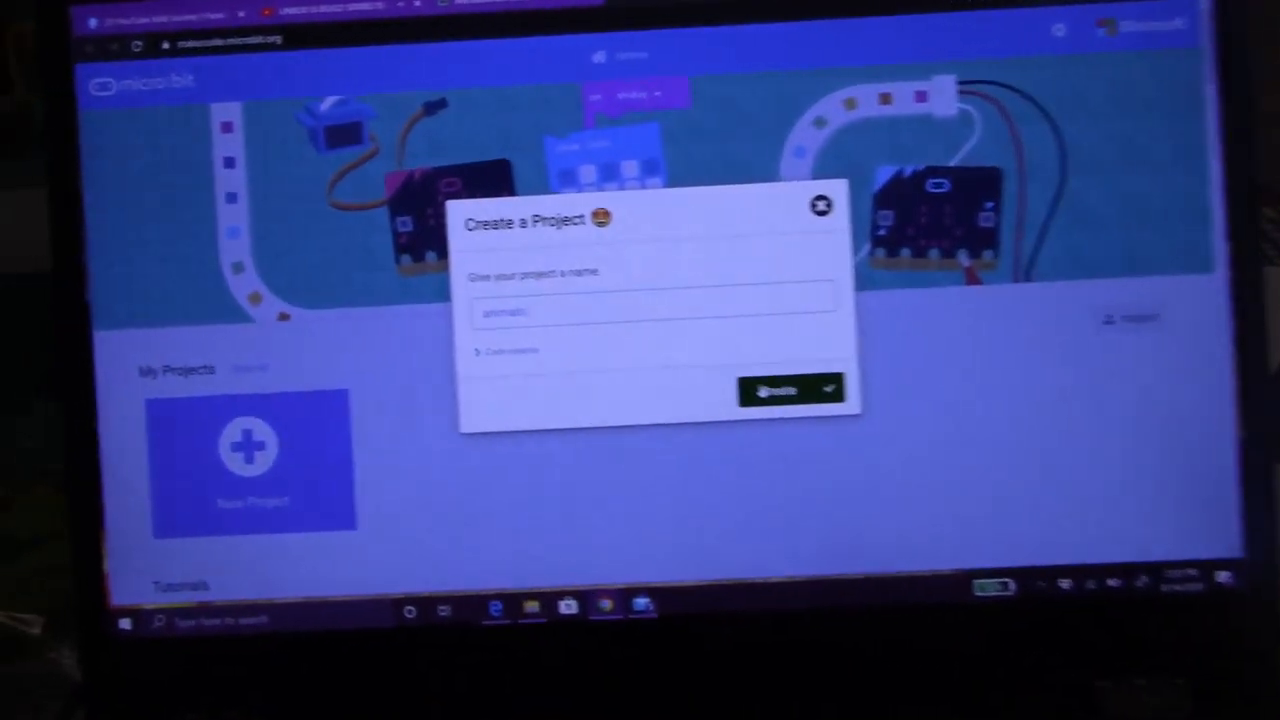
Create a new MakeCode project for the animated animals code
left_click(790, 389)
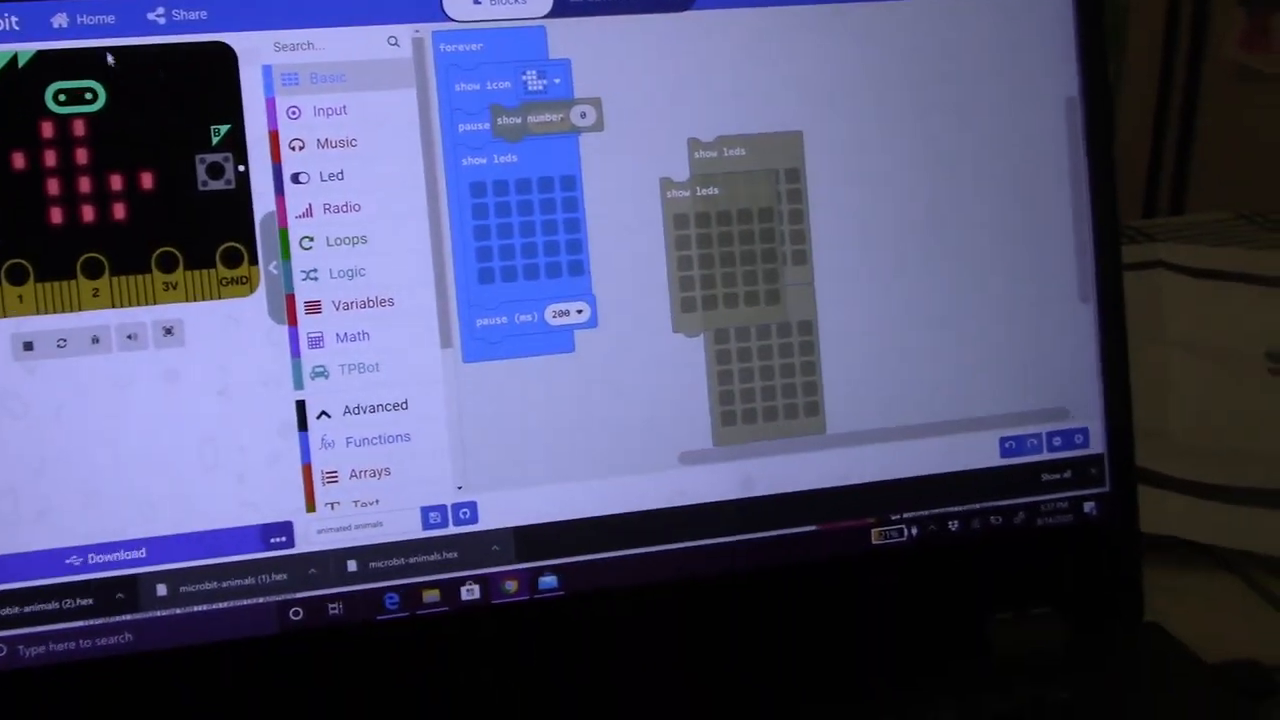
From the MakeCode home page, start the Name Tag tutorial in Blocks
left_click(82, 17)
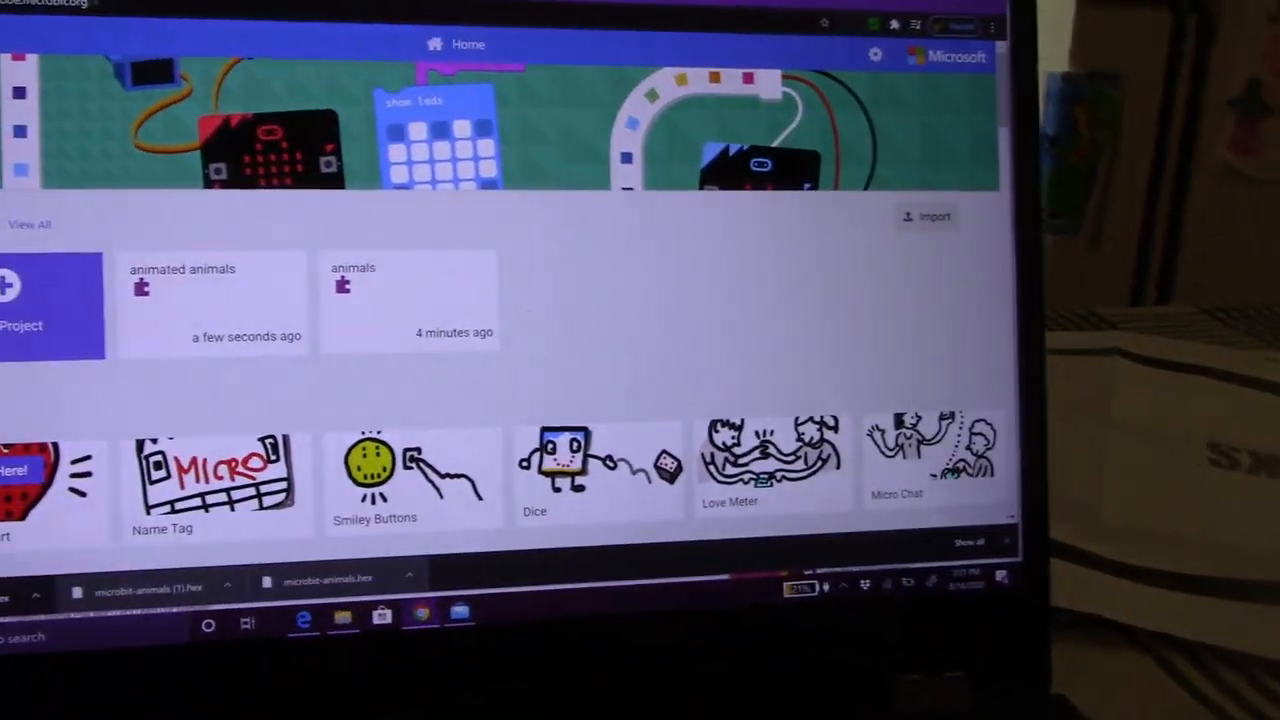
scroll("down", 3)
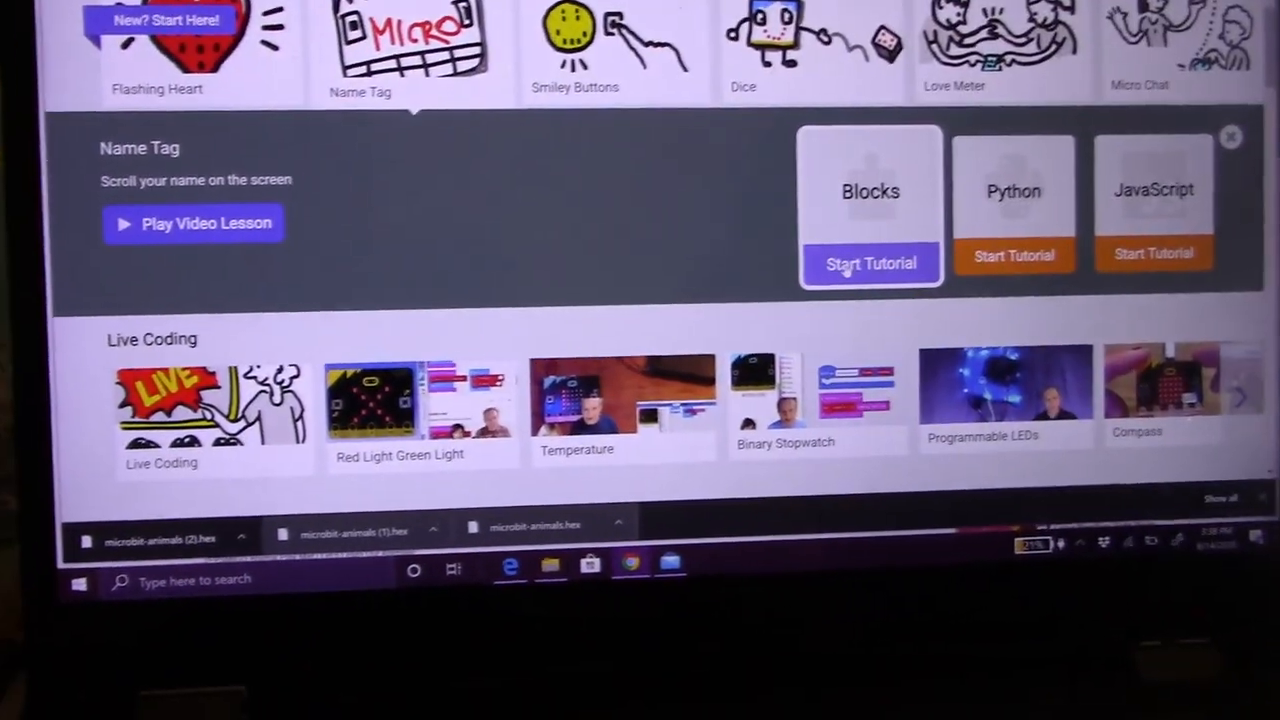
left_click(869, 263)
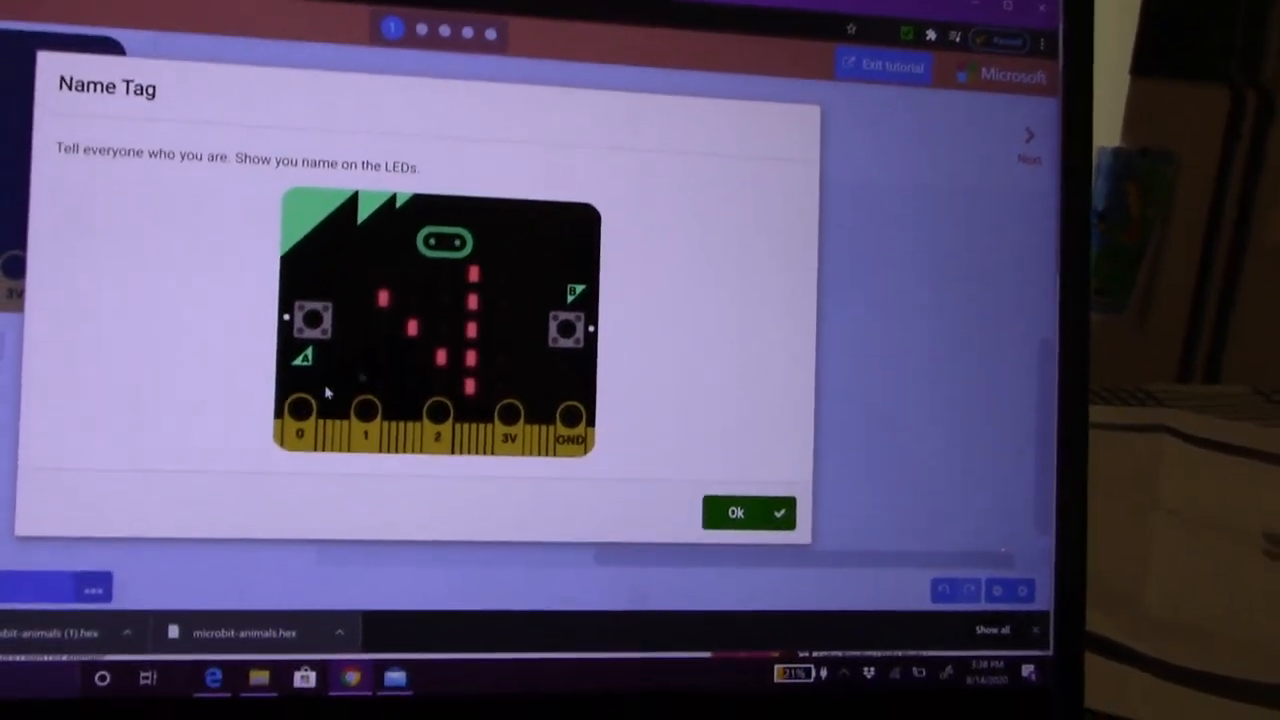
Begin the Name Tag tutorial and enter 'hello' as the show string text
left_click(748, 512)
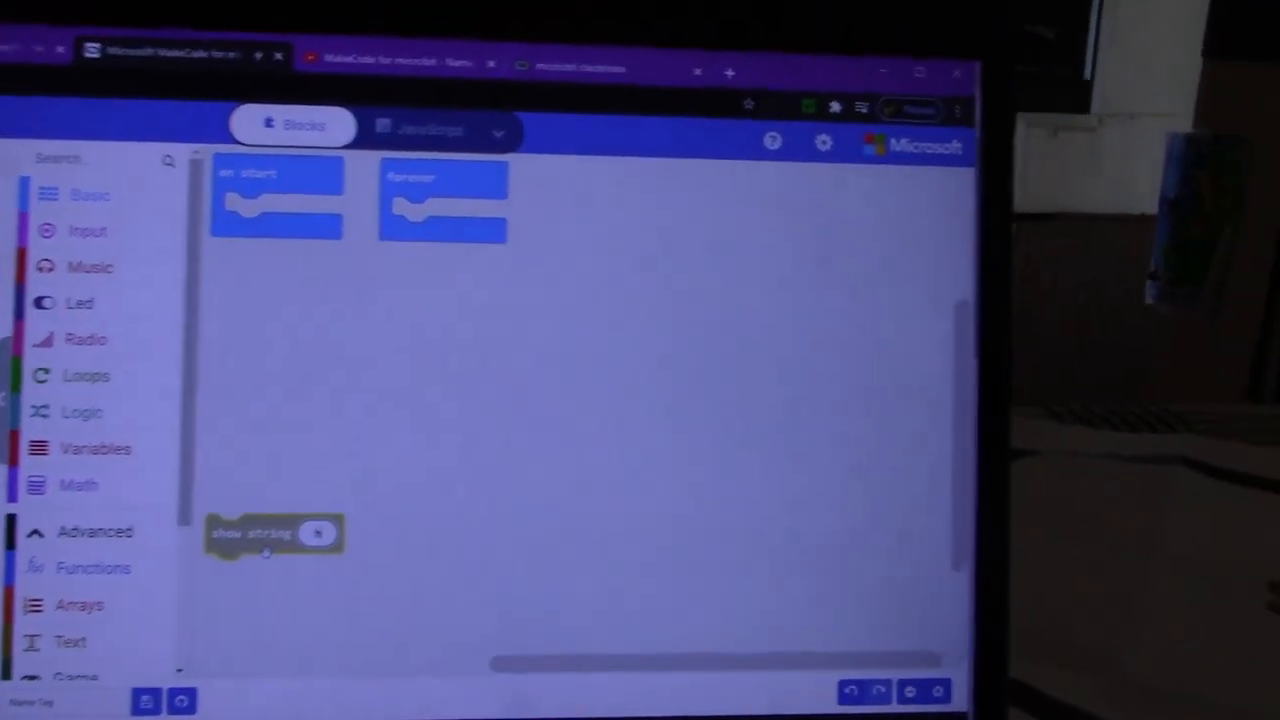
type("hello")
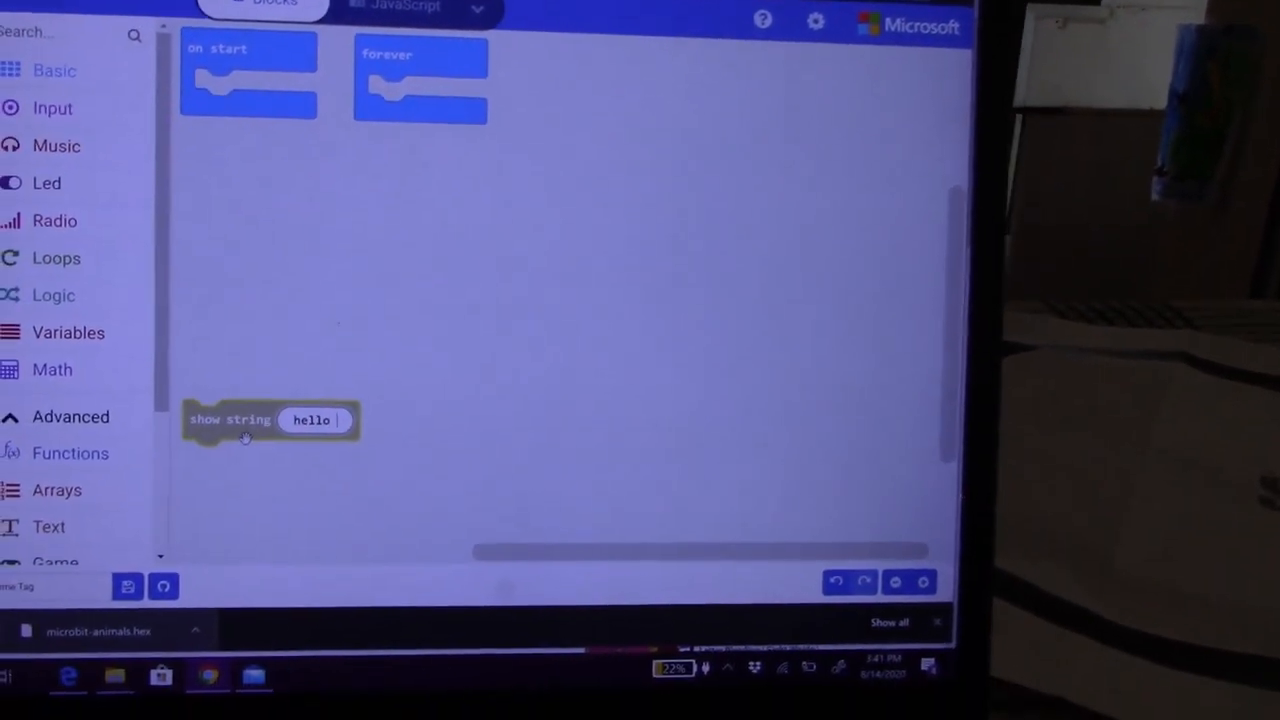
type("wor")
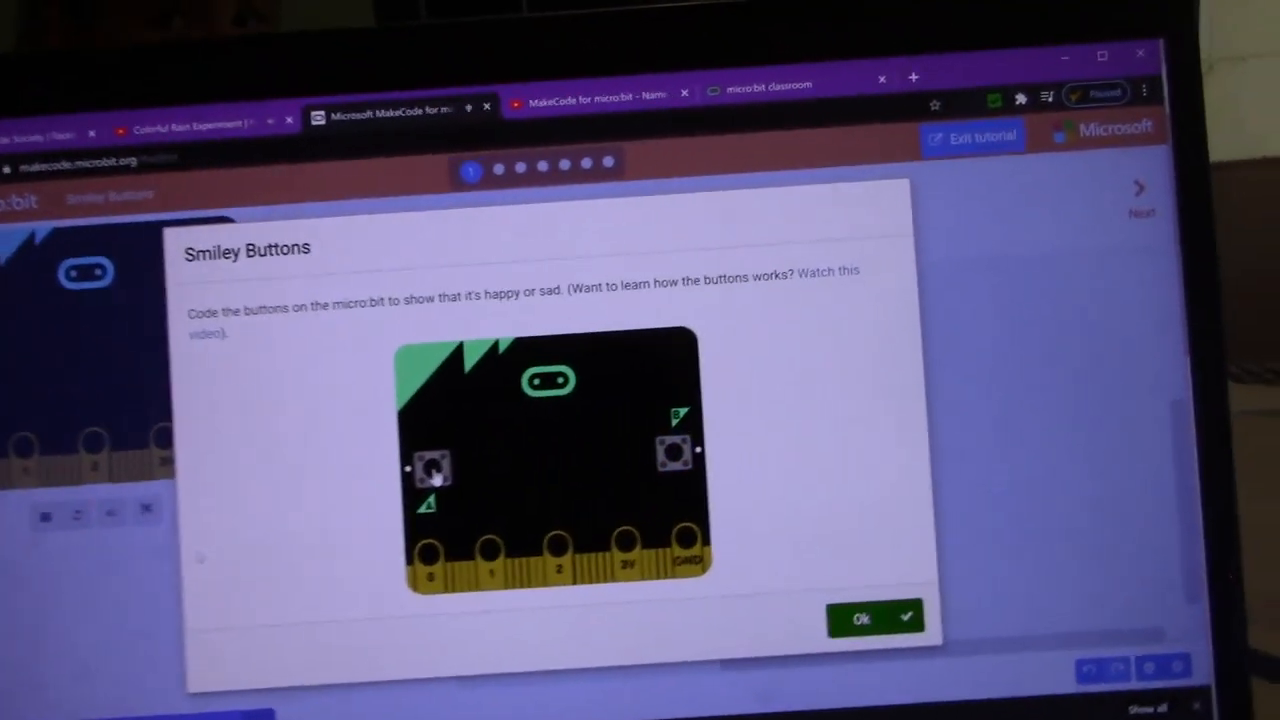
Dismiss the Smiley Buttons tutorial introduction
left_click(610, 423)
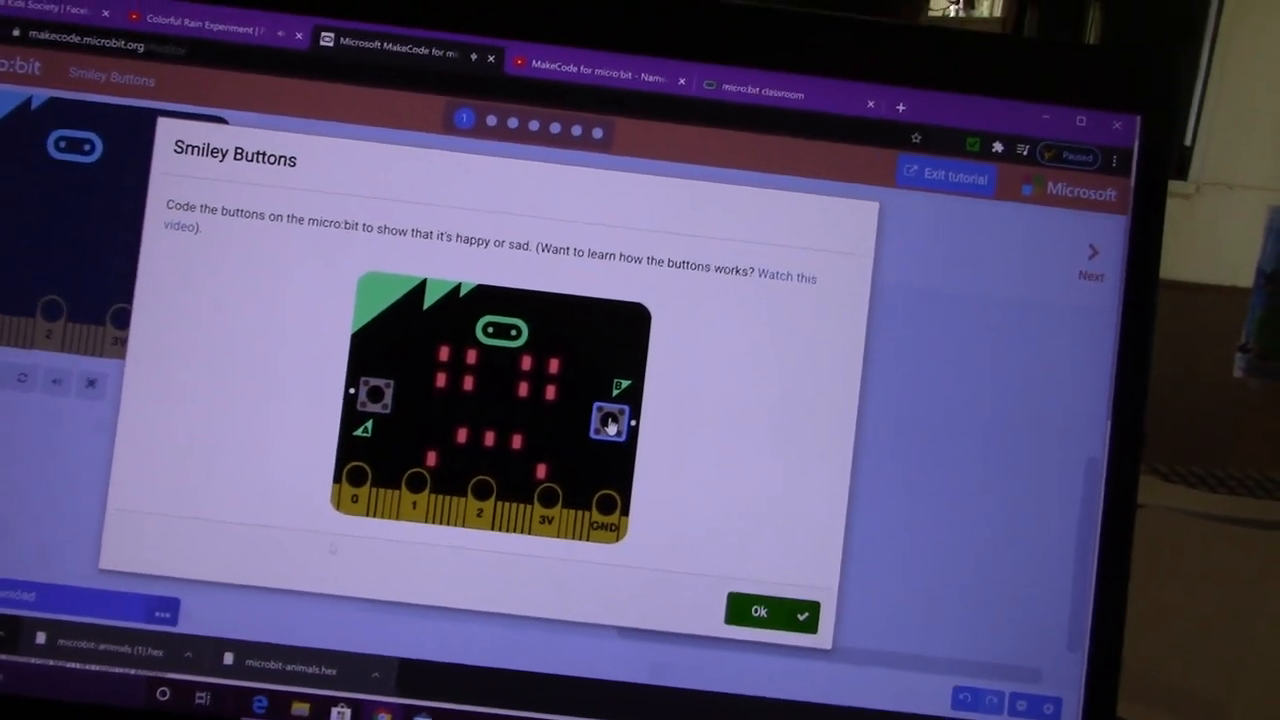
left_click(770, 612)
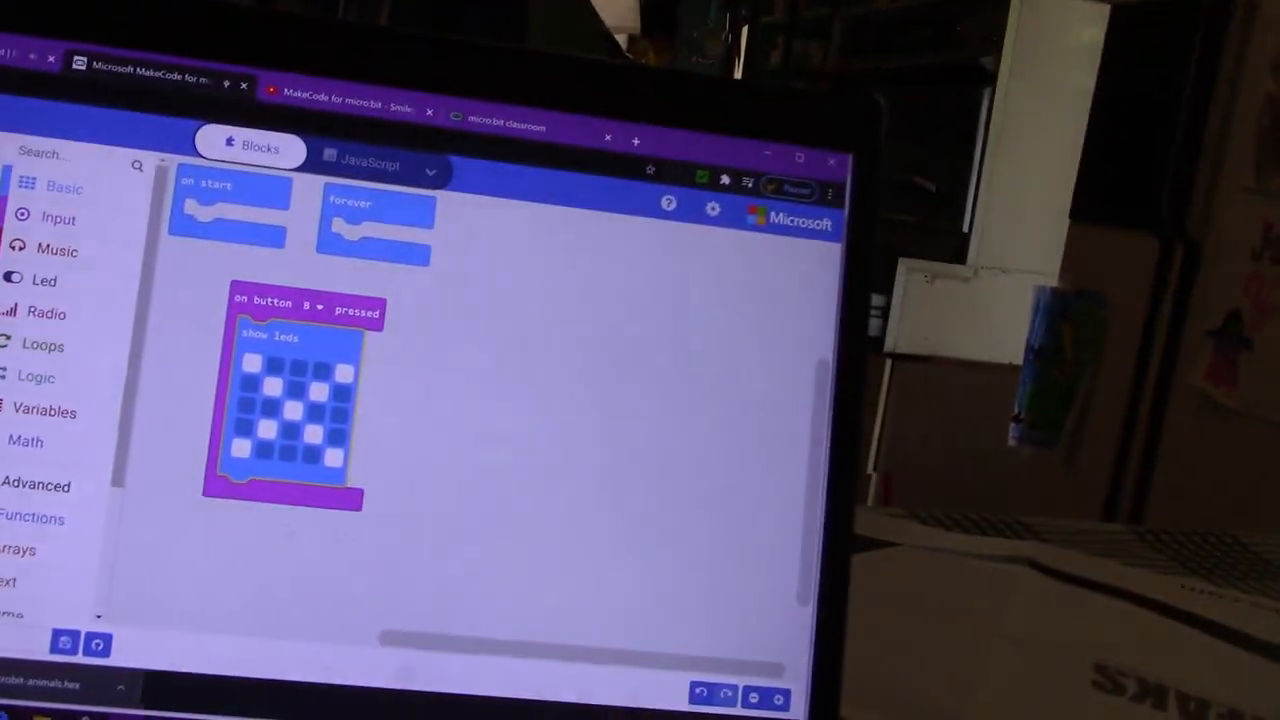
Fetch an on button pressed block and a show leds block for button A
left_click(62, 188)
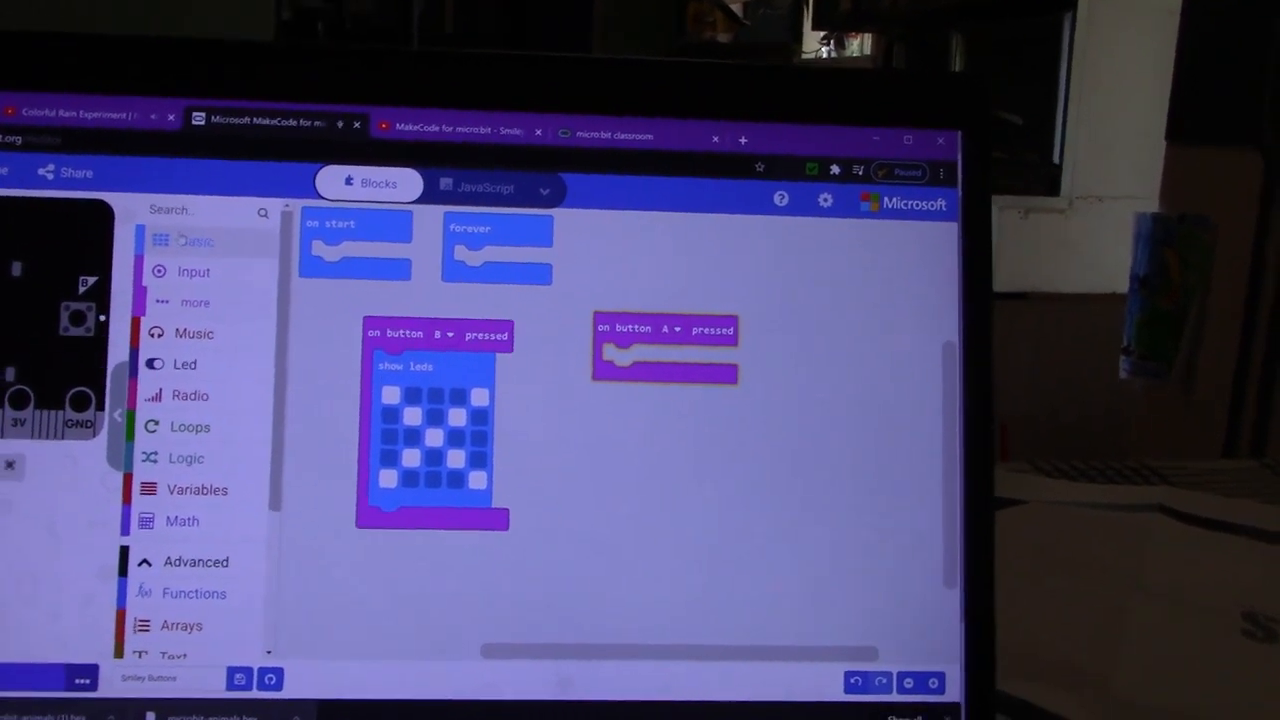
left_click(190, 240)
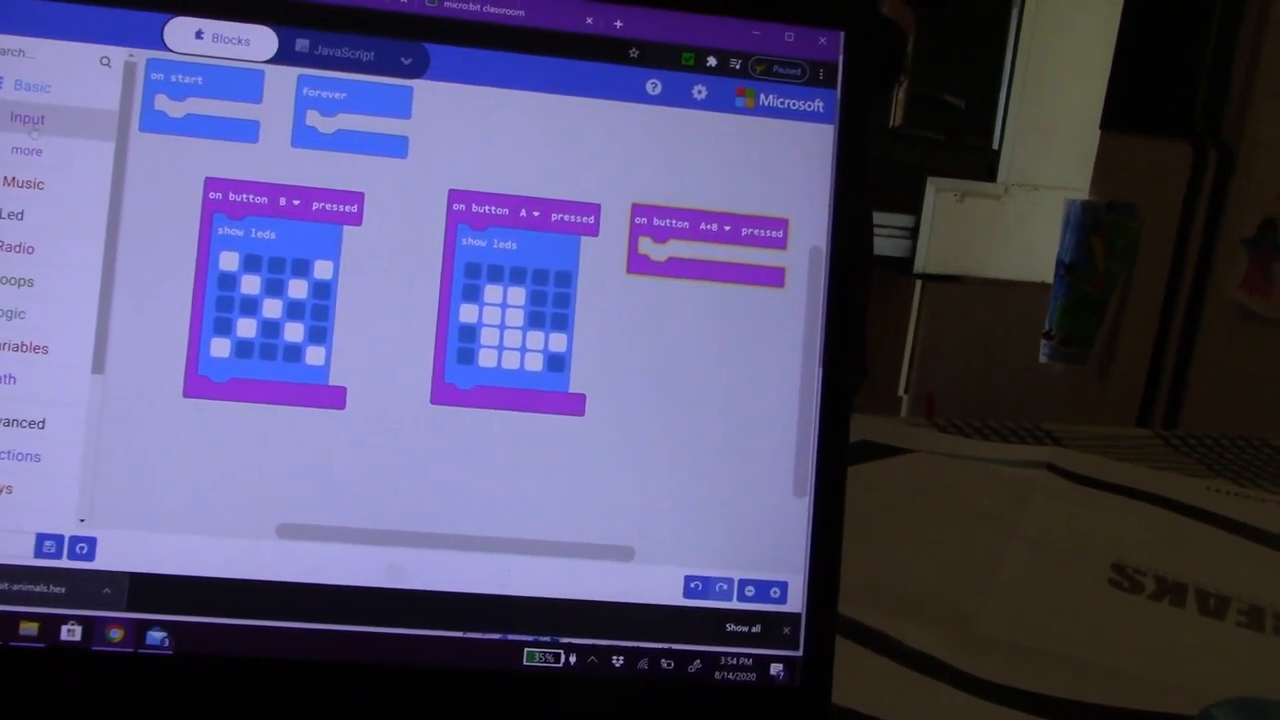
Add a show string block to the A+B handler and change its text to 'no'
left_click(32, 86)
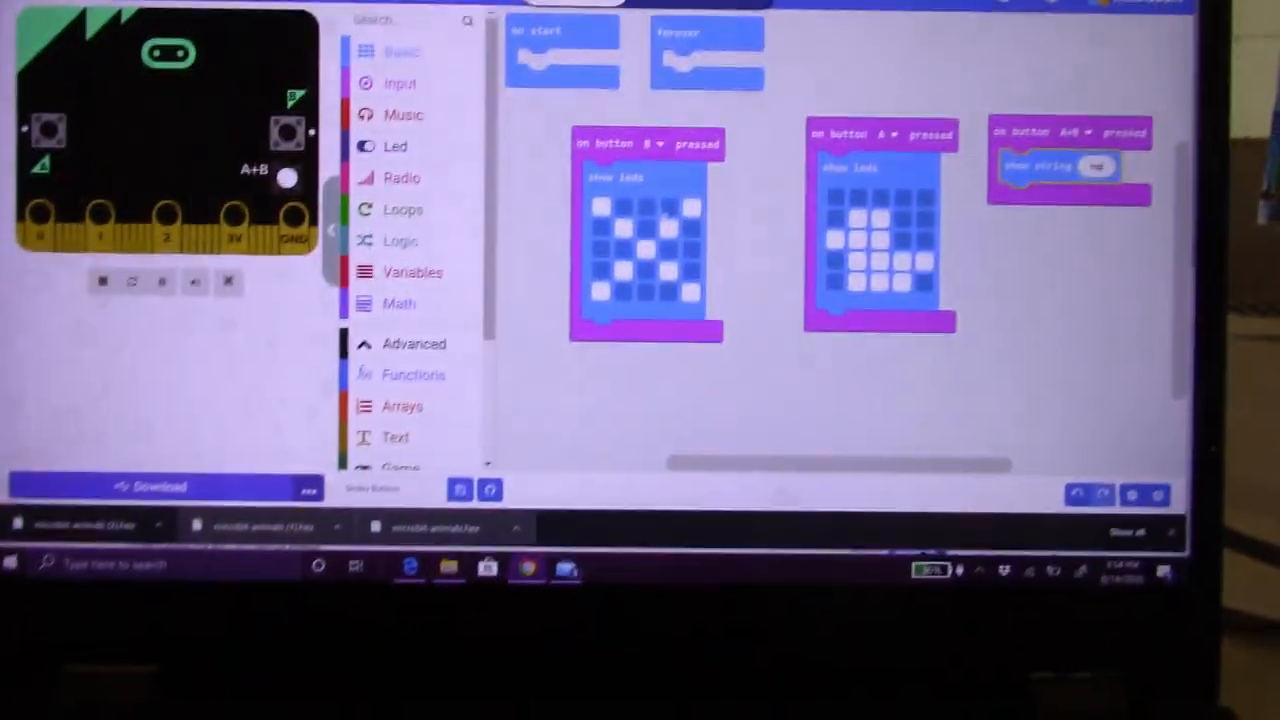
left_click(403, 114)
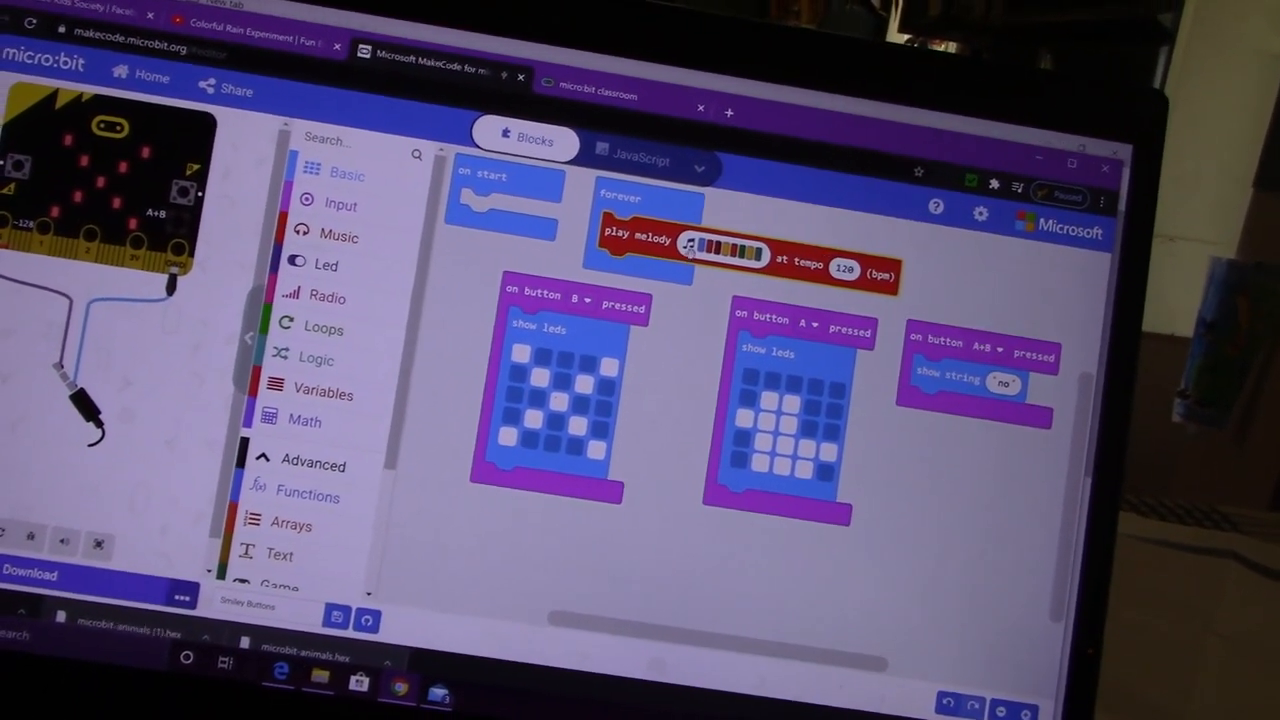
Compose the forever melody by placing notes on the melody editor grid
left_click(710, 248)
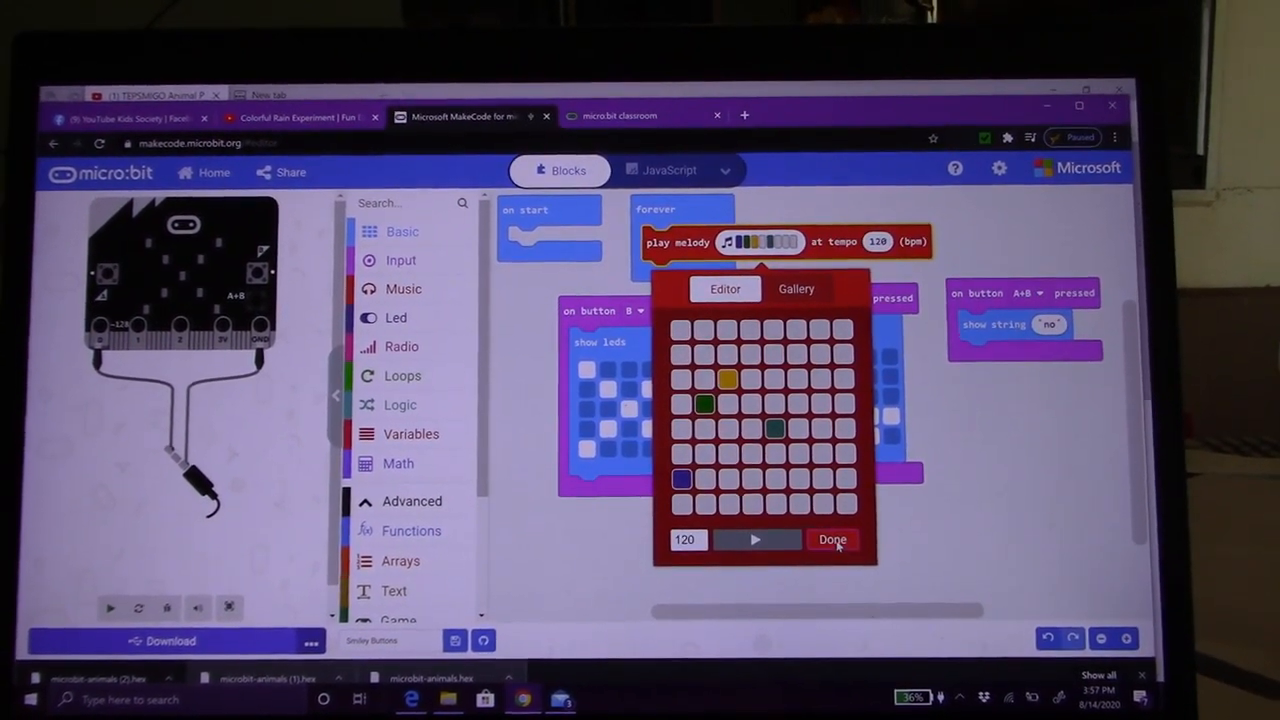
left_click(831, 539)
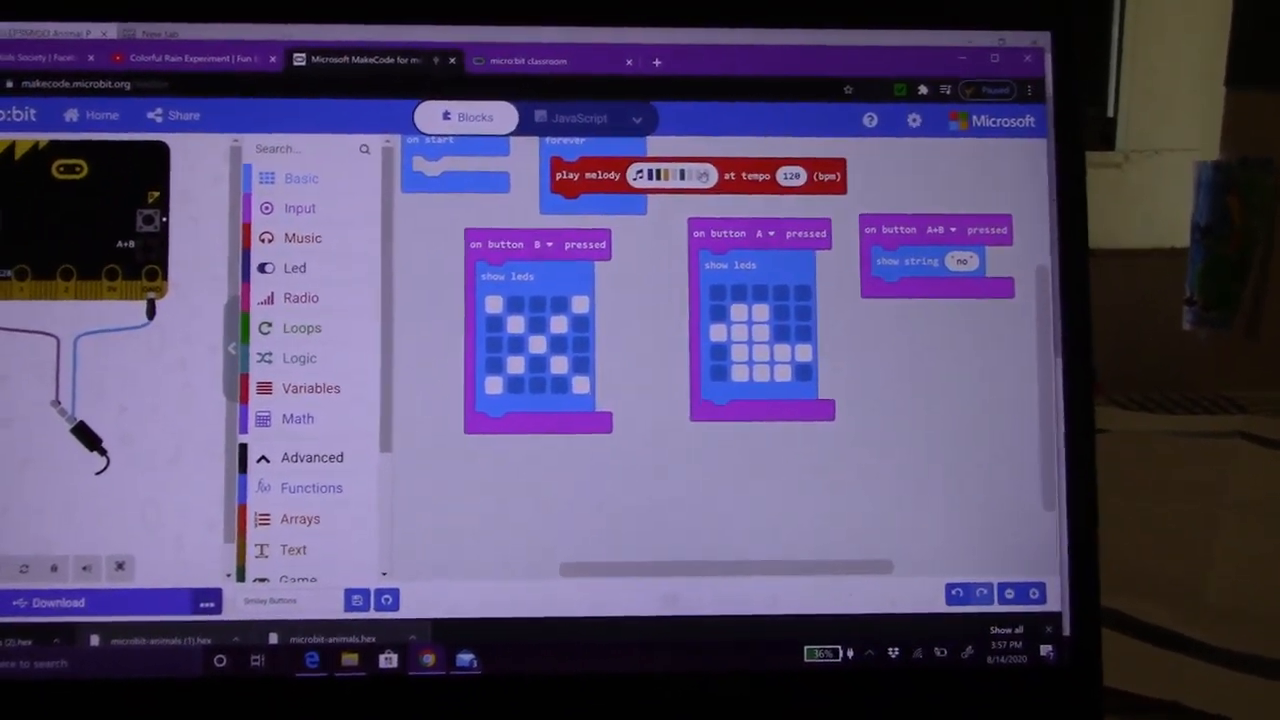
left_click(670, 175)
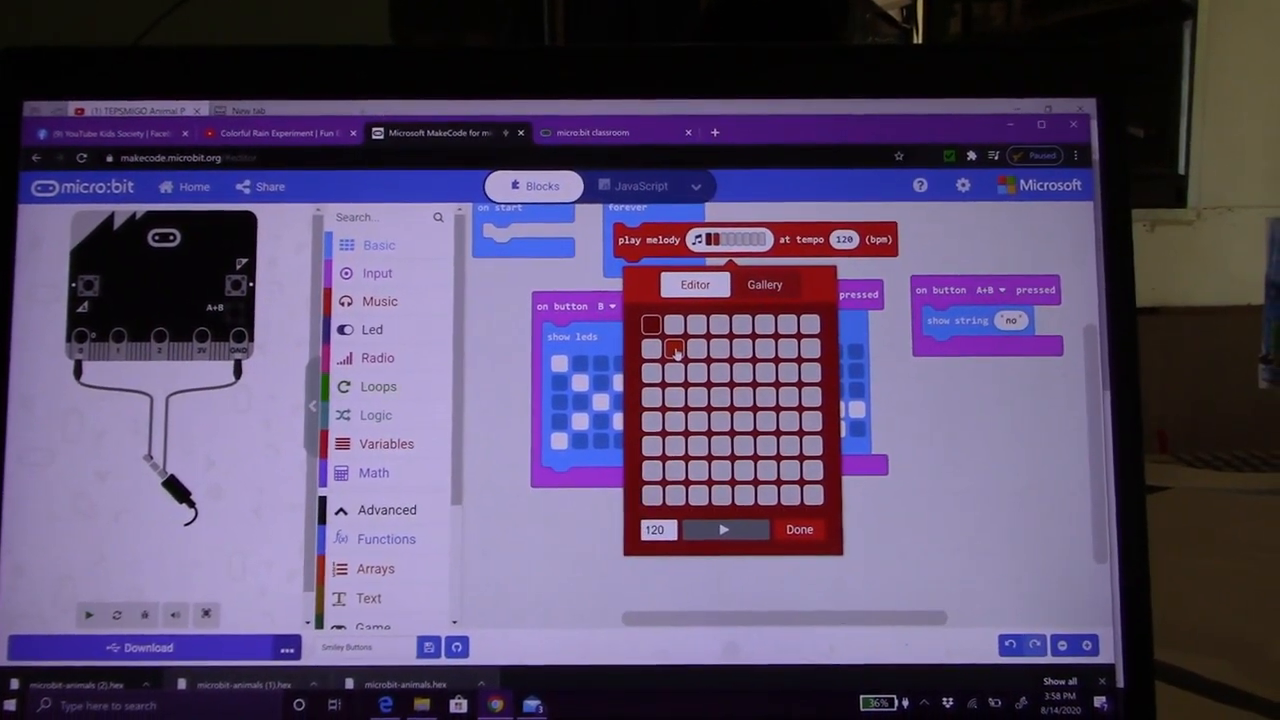
left_click(699, 365)
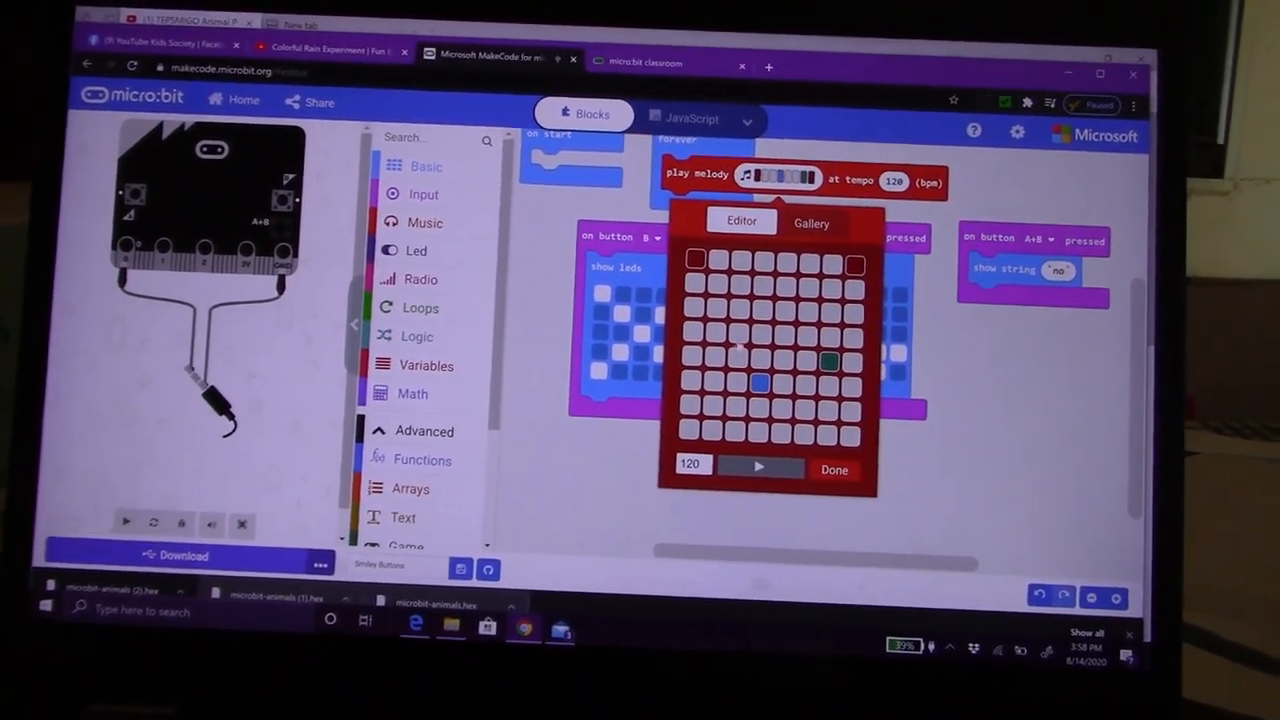
right_click(730, 350)
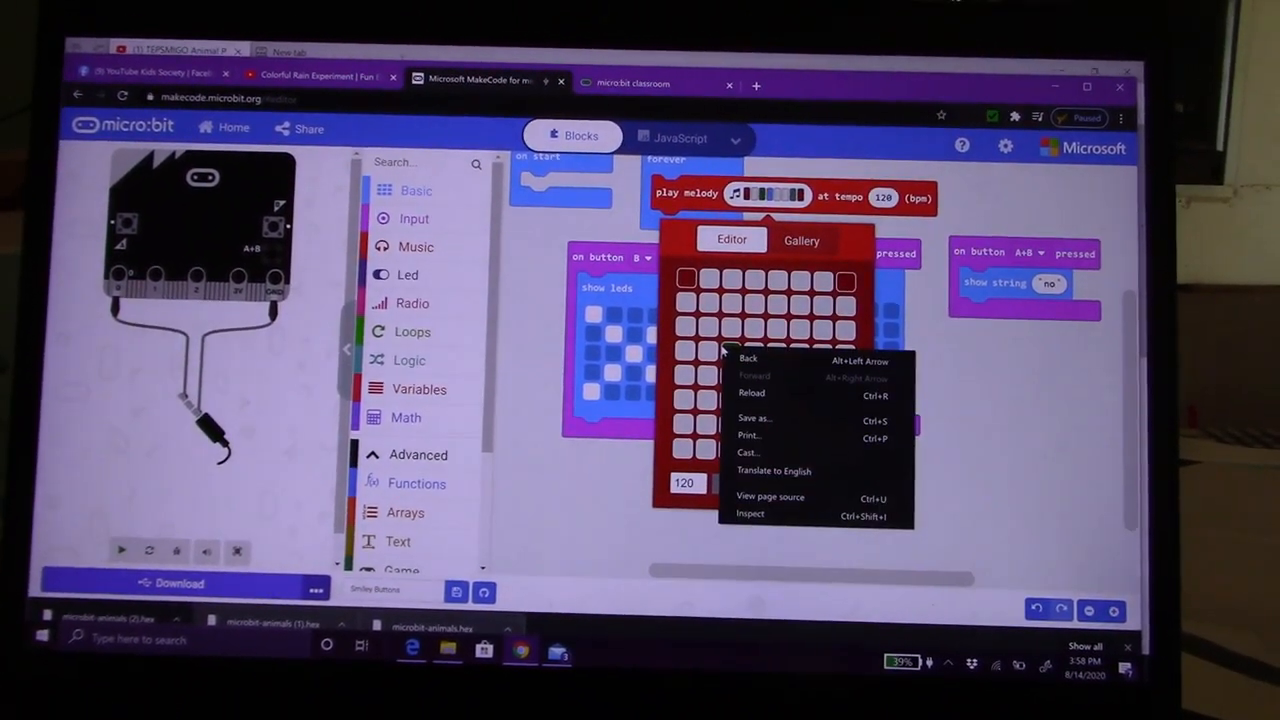